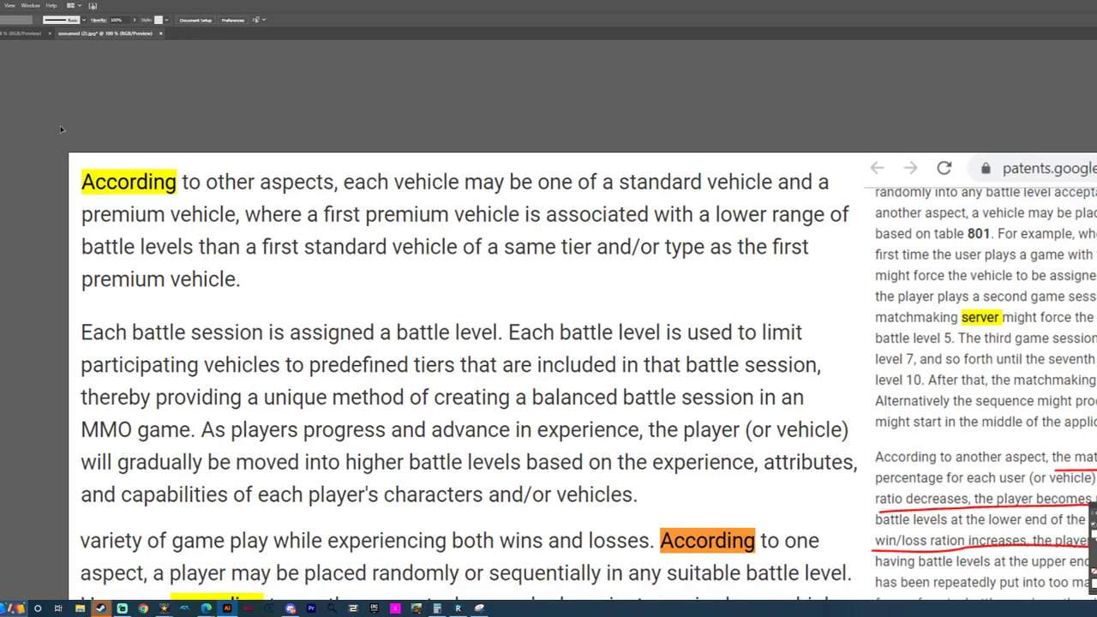
scroll("down", 3)
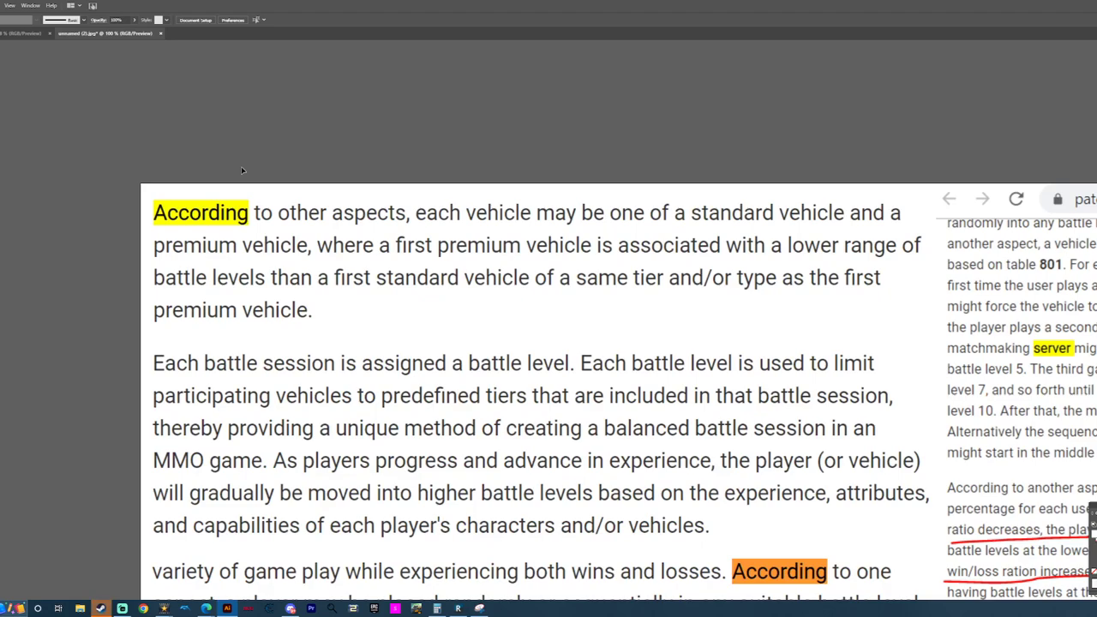
scroll("up", 3)
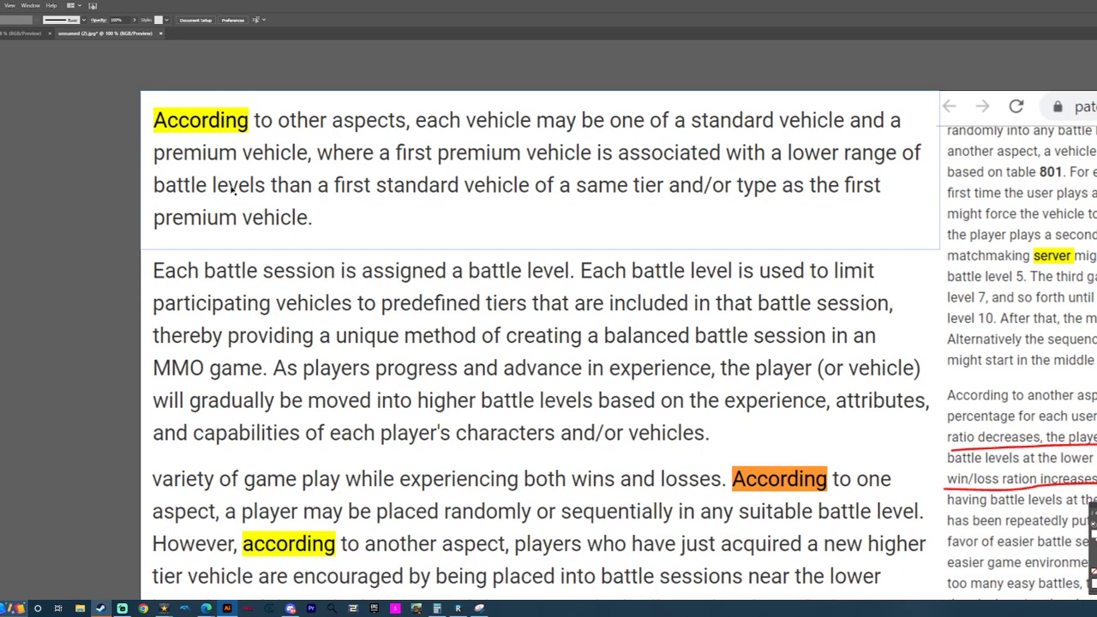
scroll("down", 3)
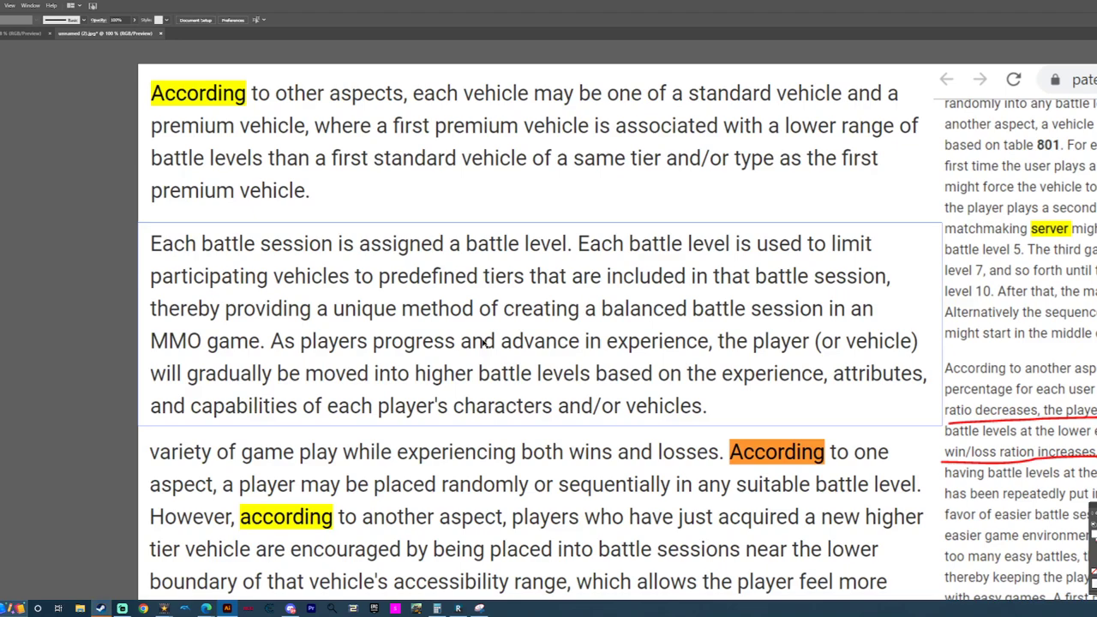
mouse_move(328, 262)
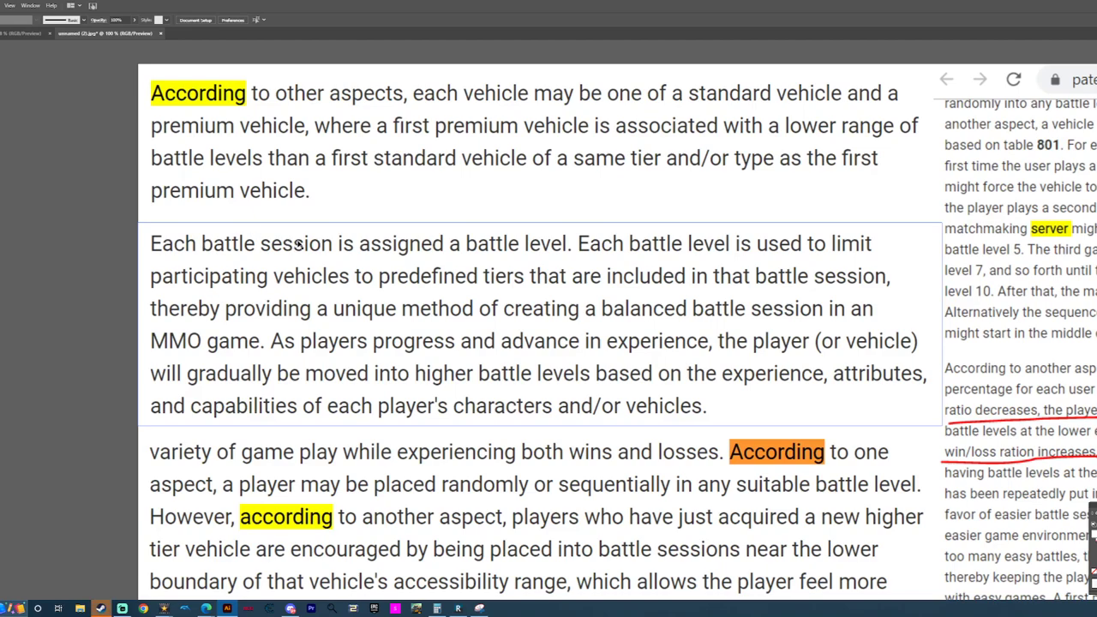
mouse_move(631, 259)
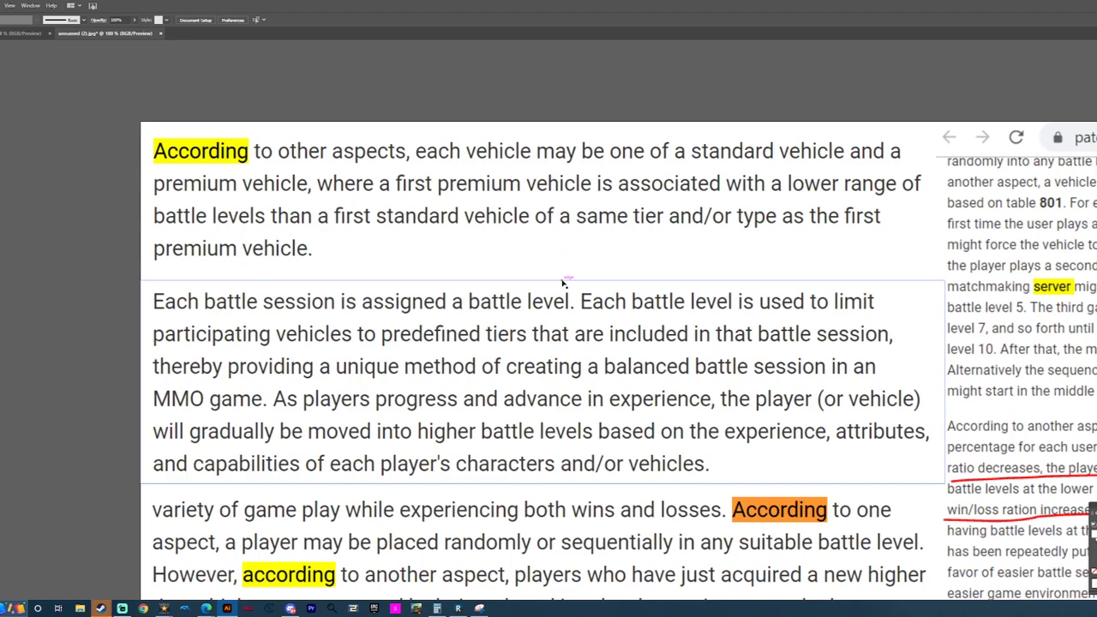
scroll("down", 3)
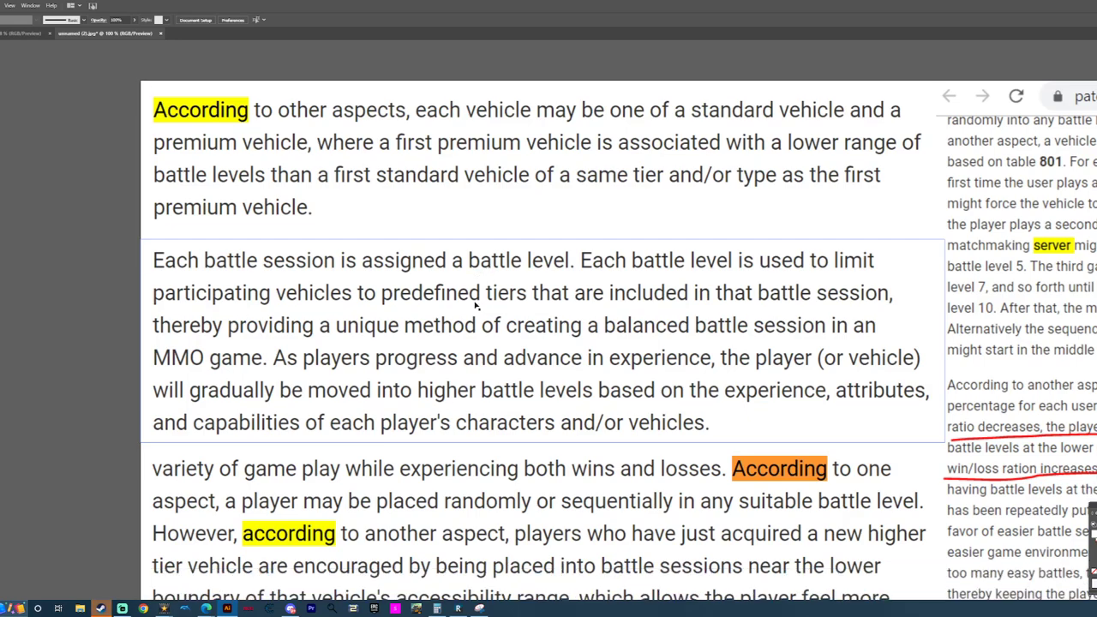
scroll("down", 3)
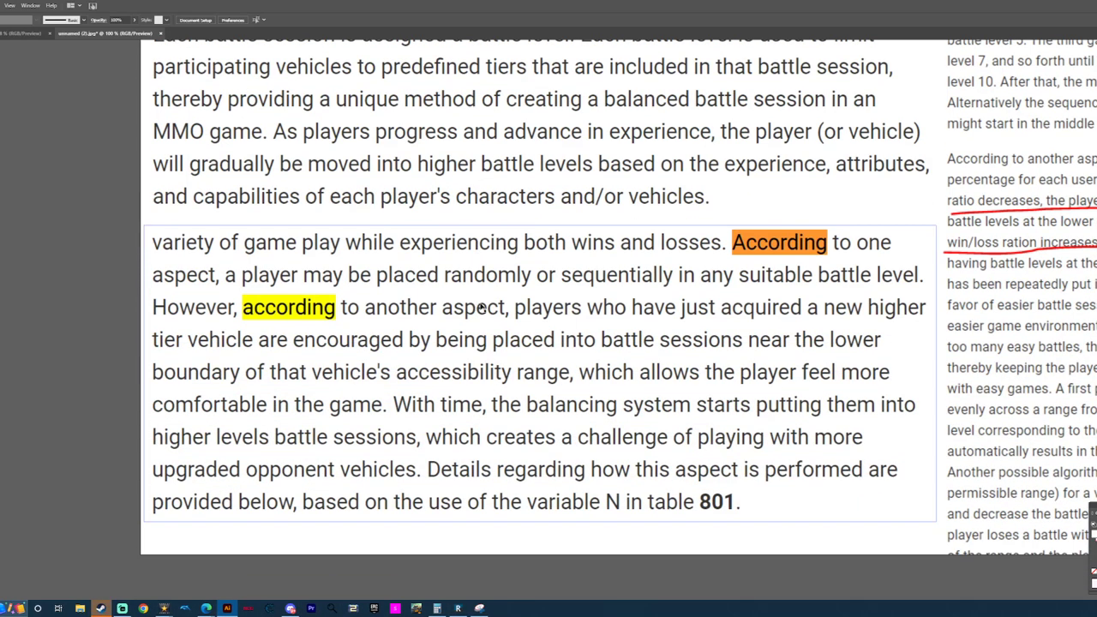
mouse_move(582, 320)
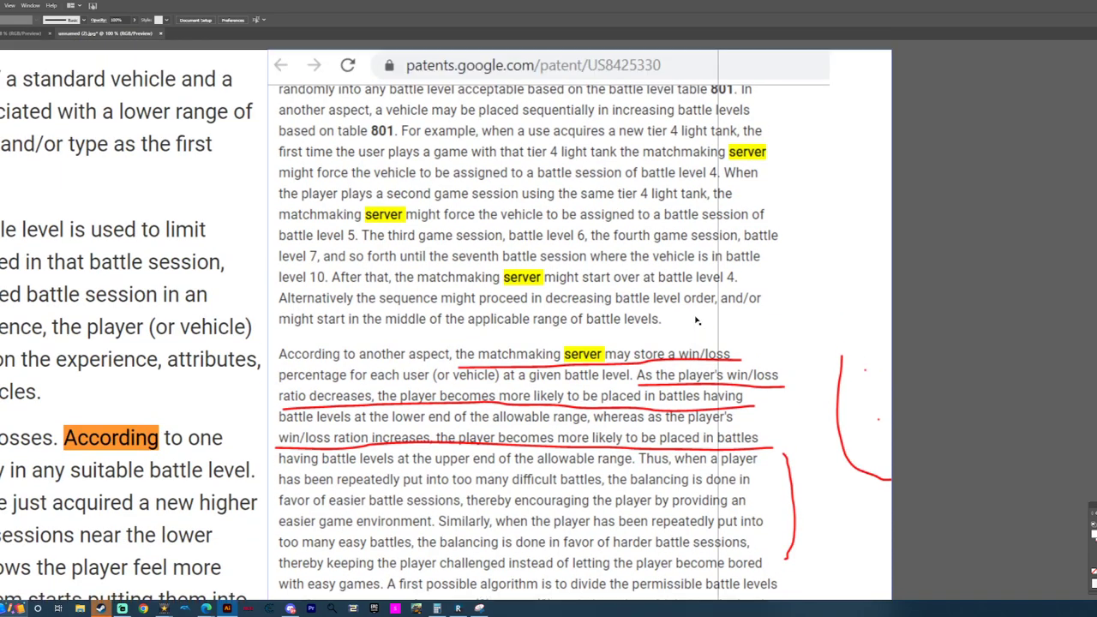
scroll("down", 3)
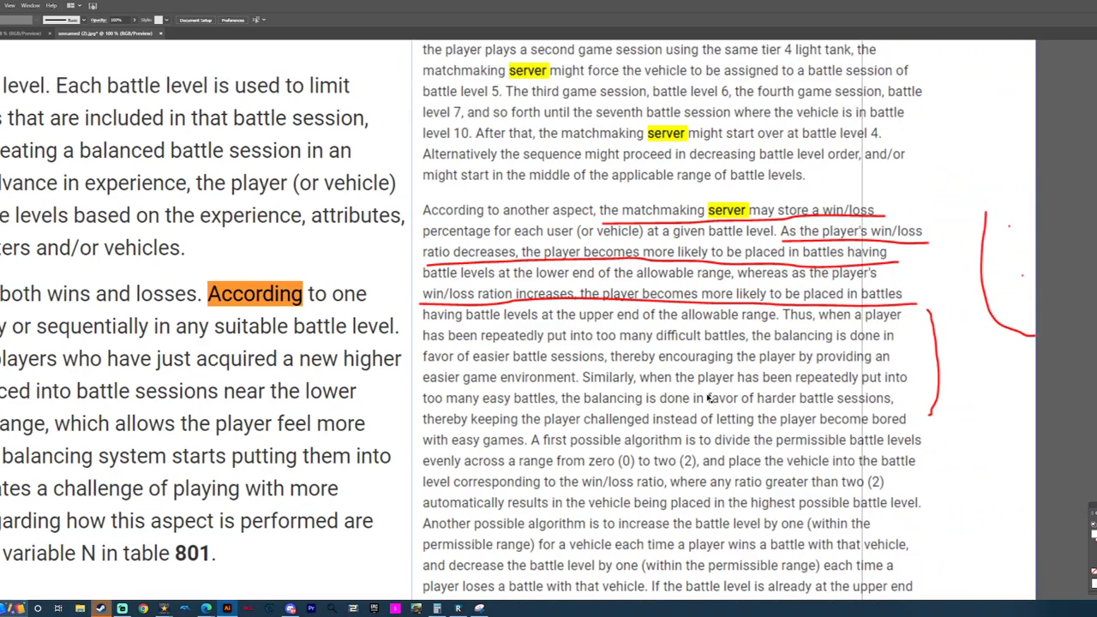
scroll("up", 3)
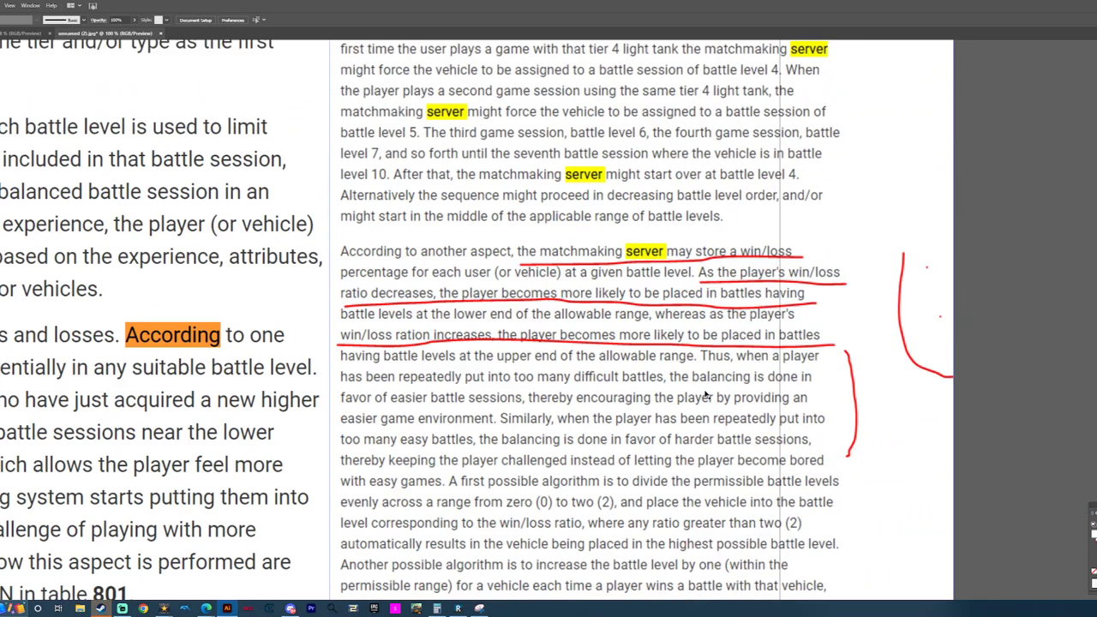
scroll("up", 3)
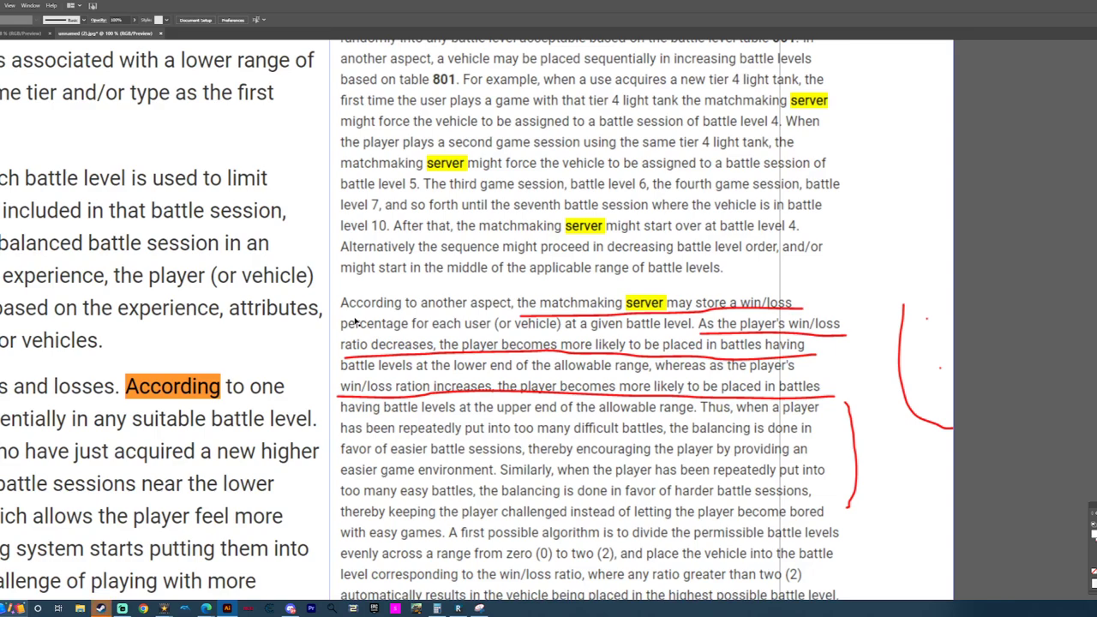
mouse_move(395, 336)
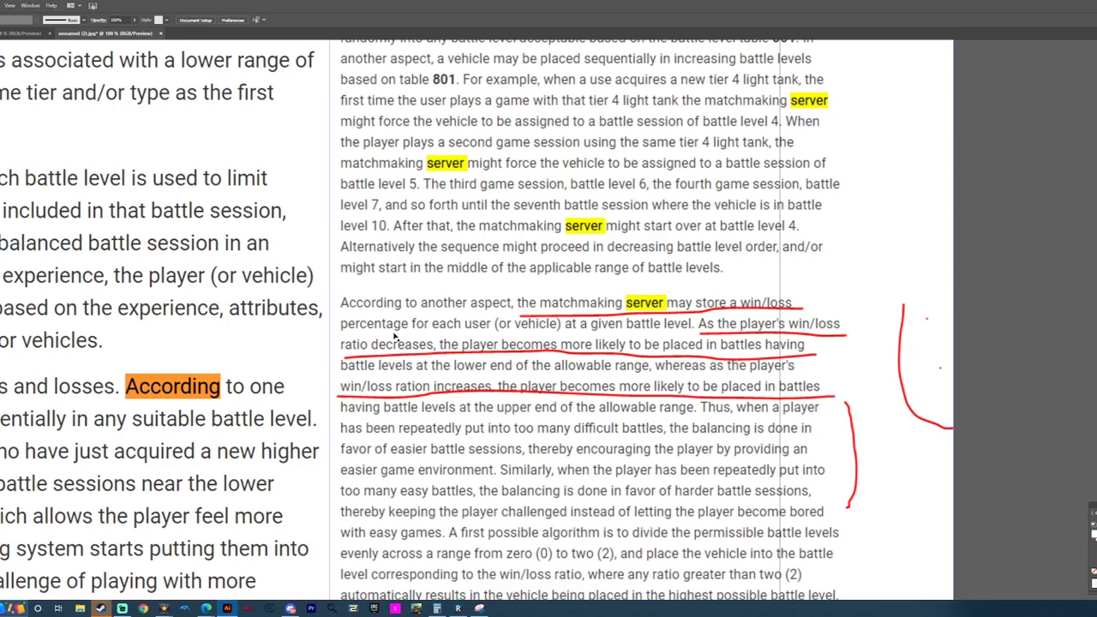
mouse_move(571, 370)
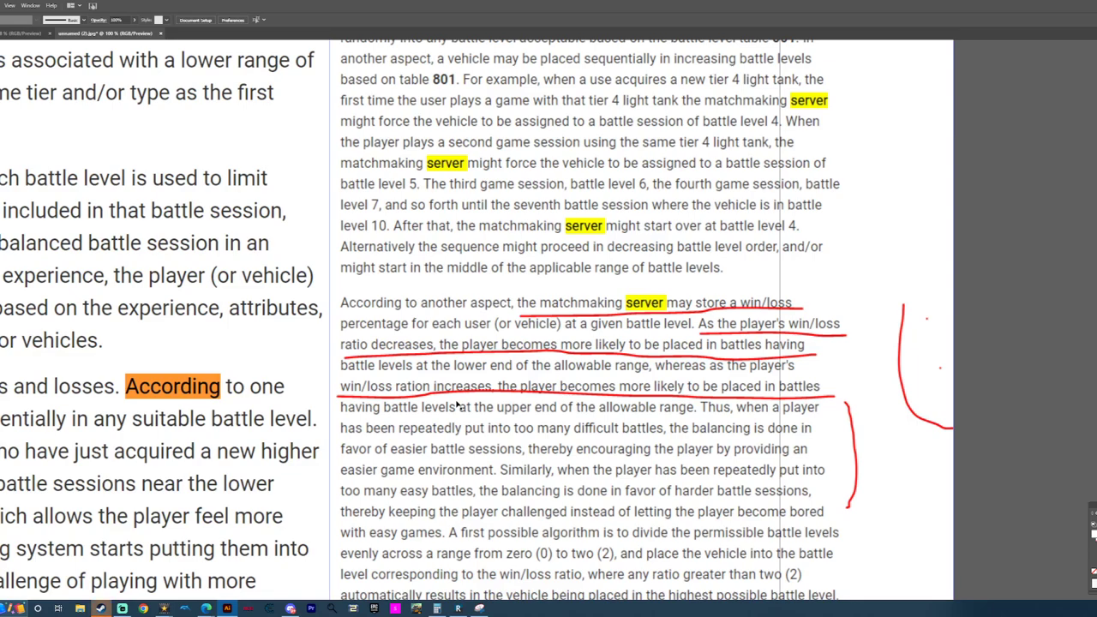
mouse_move(475, 419)
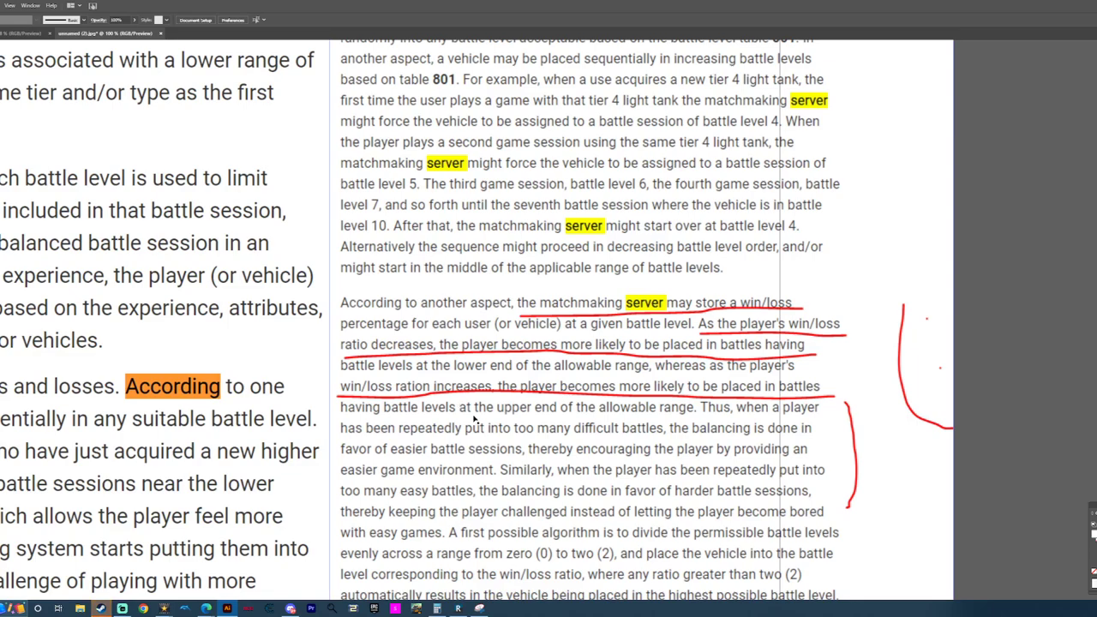